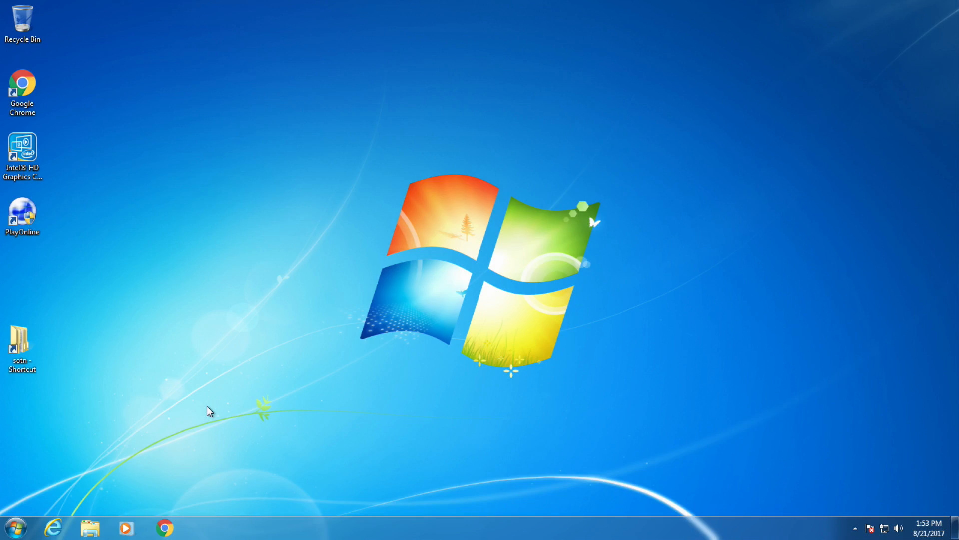
mouse_move(171, 470)
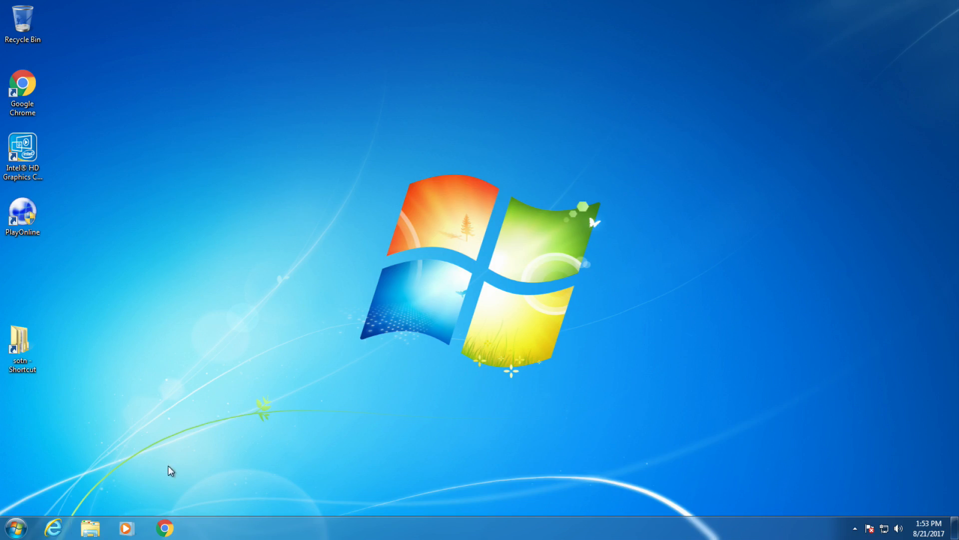
Launch FINAL FANTASY XI Config from the Start menu's program list
left_click(13, 527)
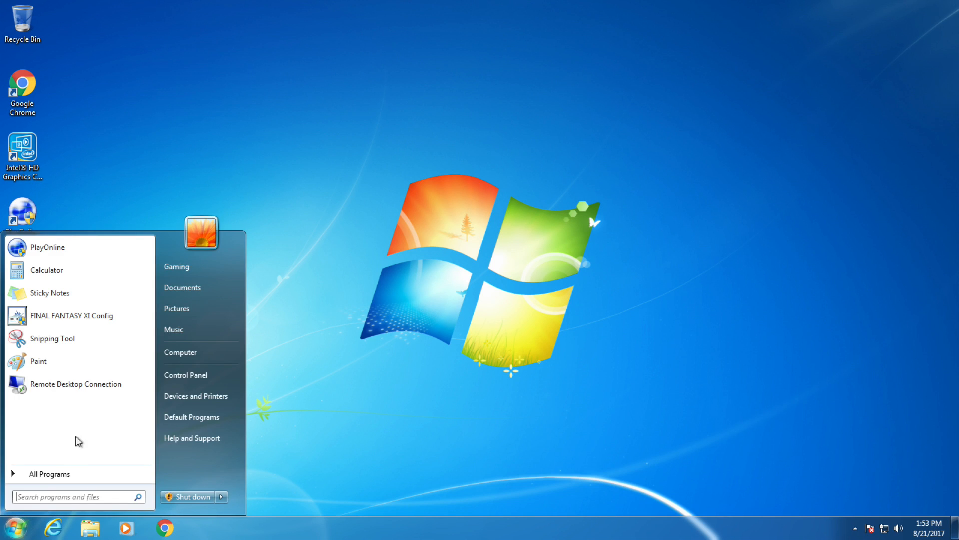
mouse_move(111, 317)
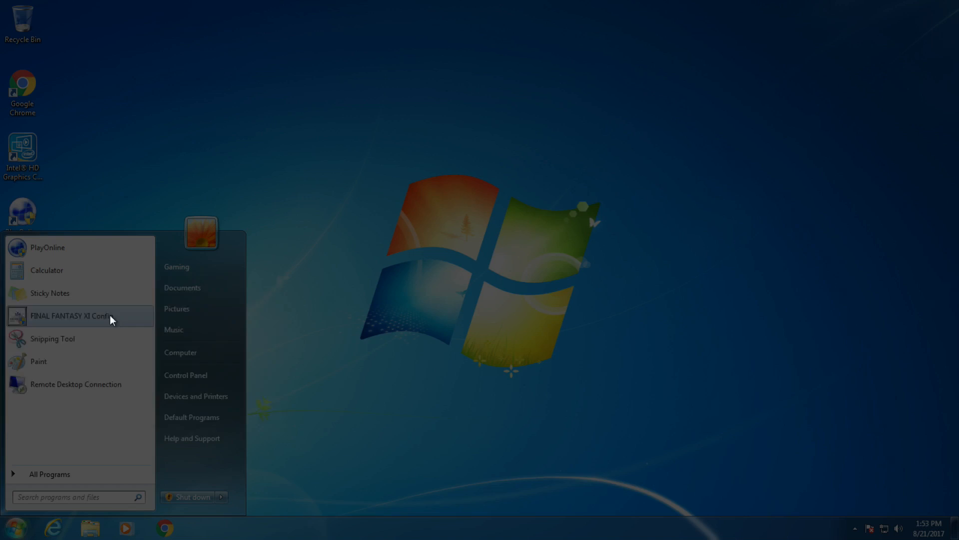
left_click(72, 315)
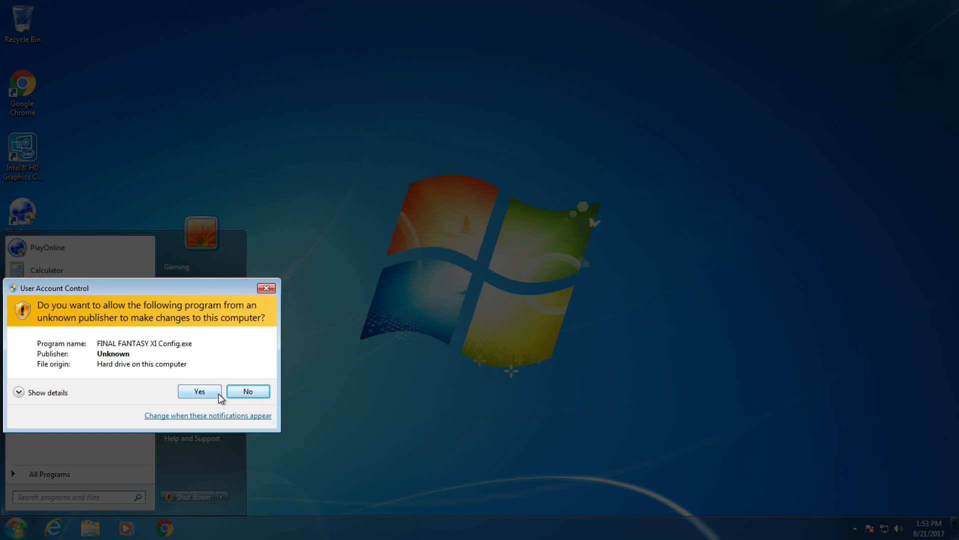
Approve the UAC prompt and keep Fullscreen as the display mode on the General settings
left_click(199, 391)
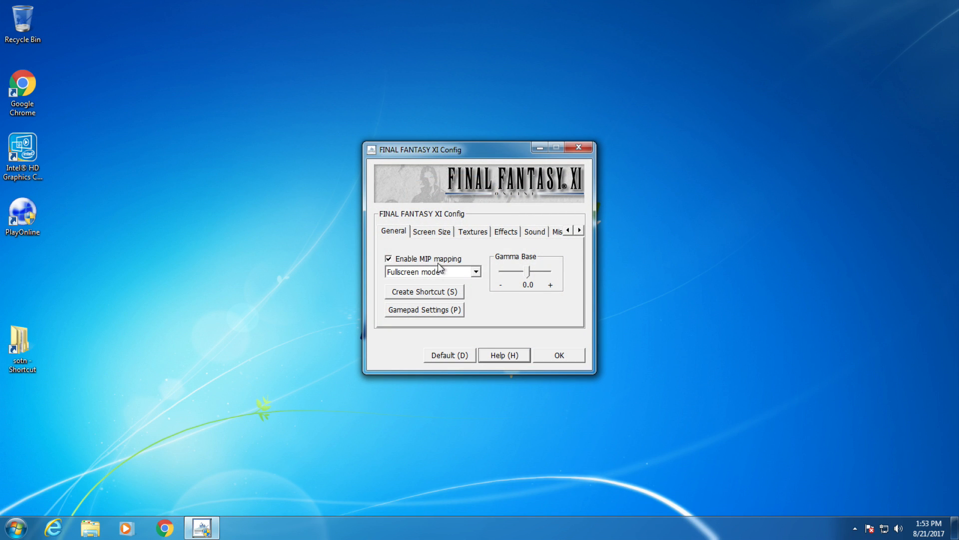
mouse_move(479, 276)
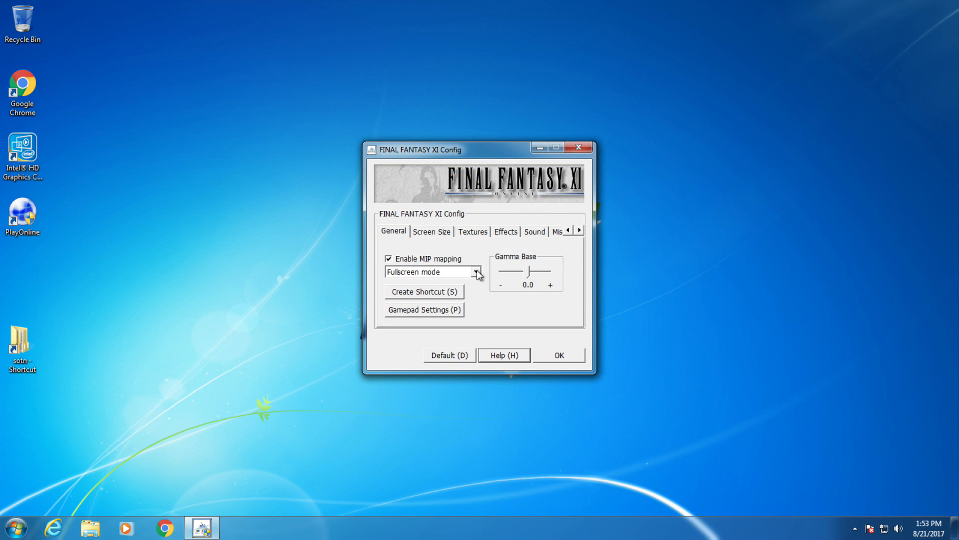
left_click(477, 272)
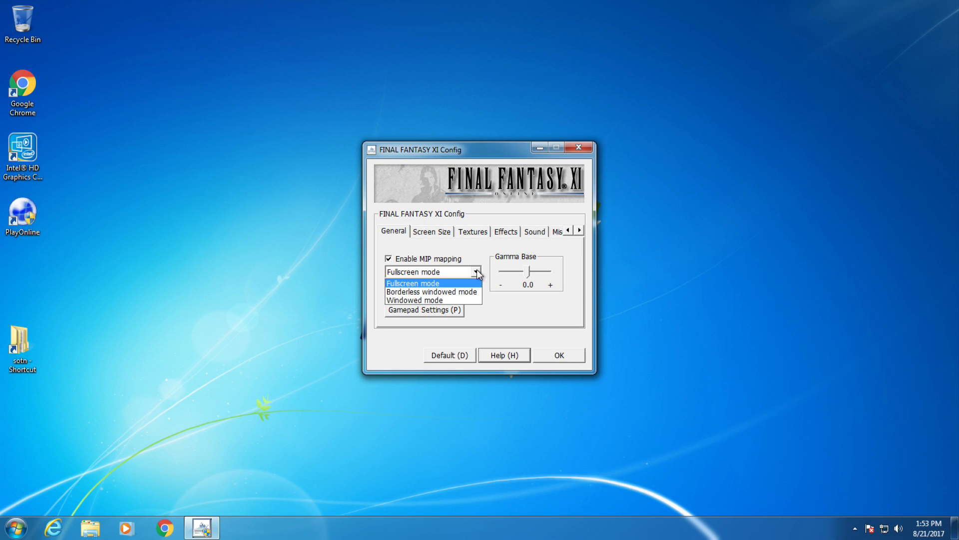
left_click(432, 283)
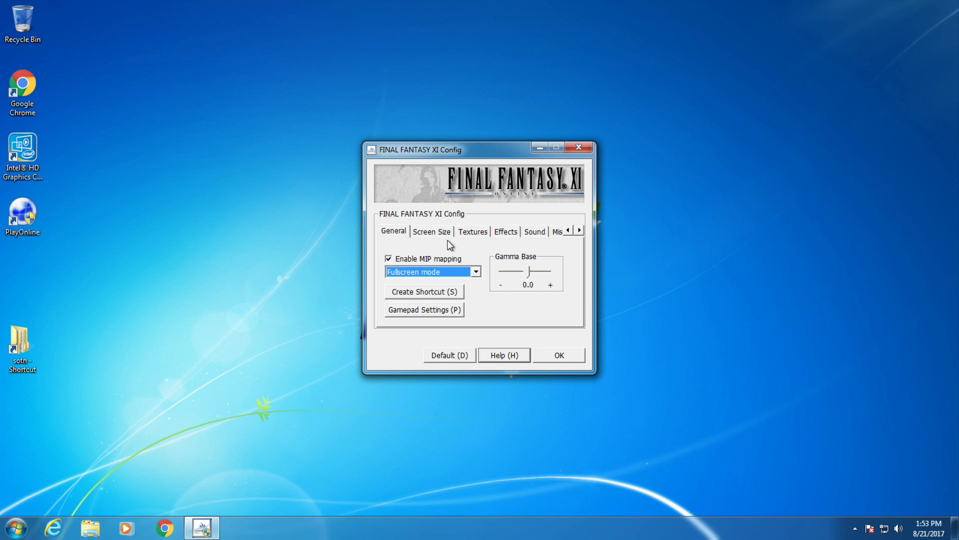
Show the Screen Size settings: overlay 1440 x 900, background 2048 x 2048, menu 720 x 480
left_click(430, 231)
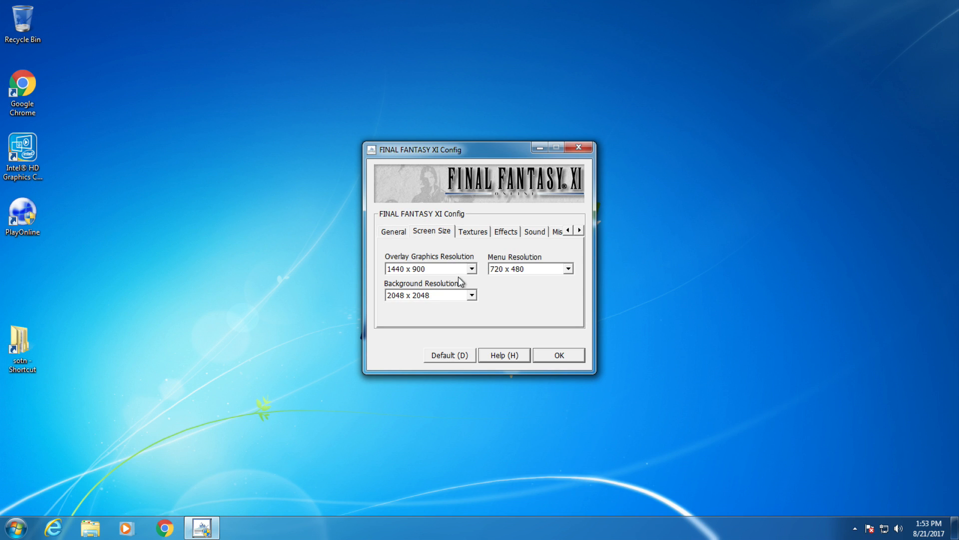
mouse_move(480, 283)
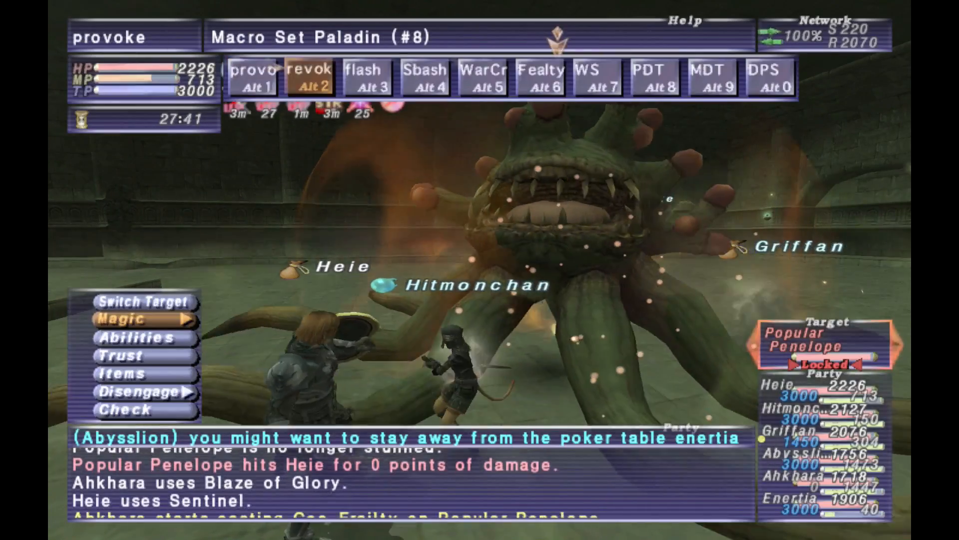
left_click(121, 318)
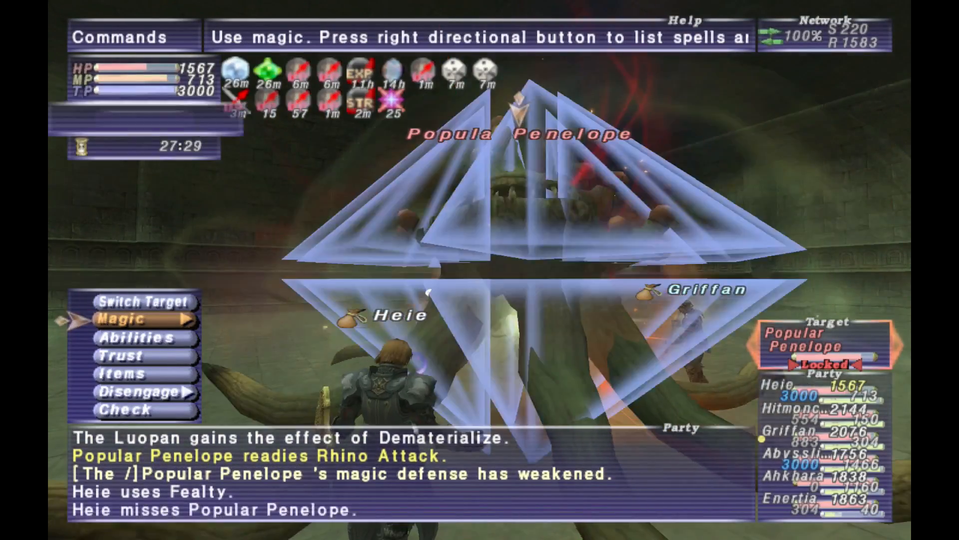
left_click(122, 318)
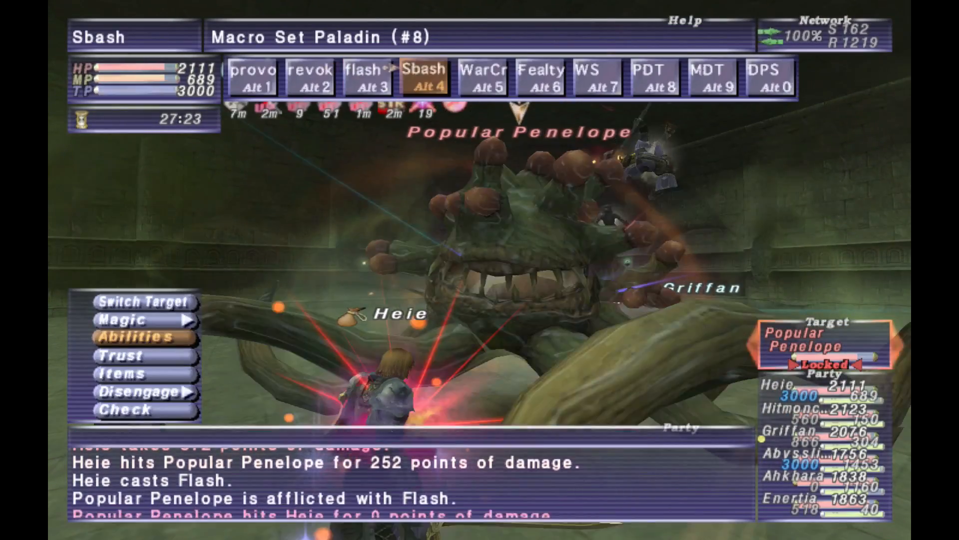
left_click(141, 338)
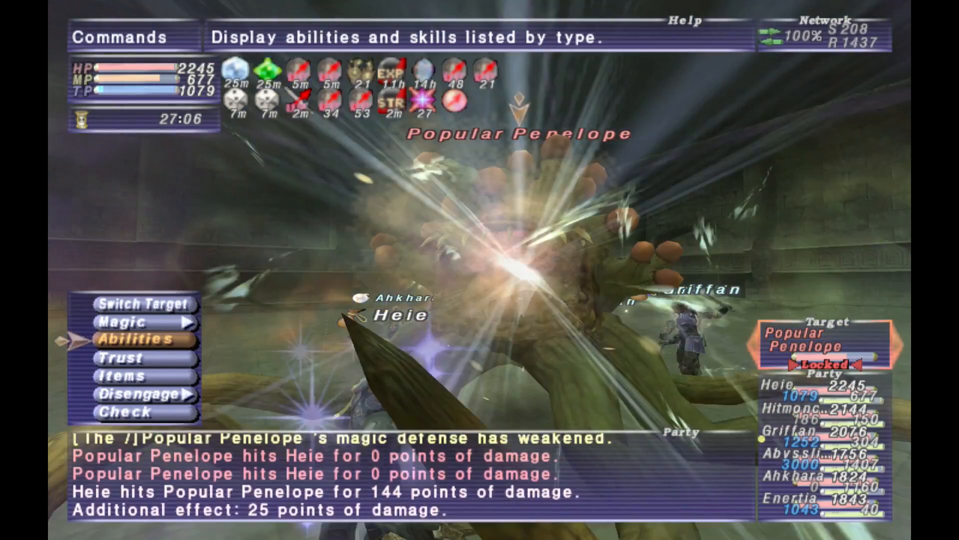
left_click(144, 339)
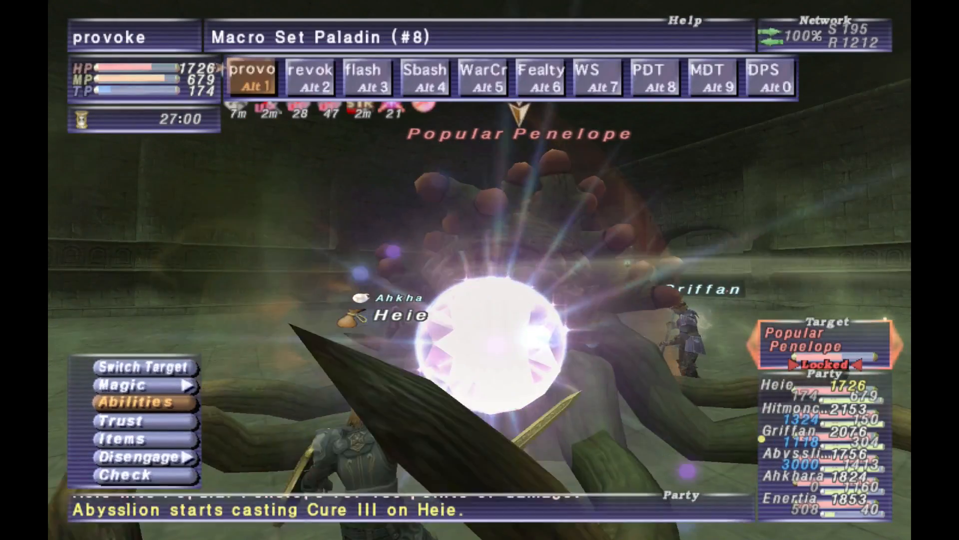
left_click(135, 401)
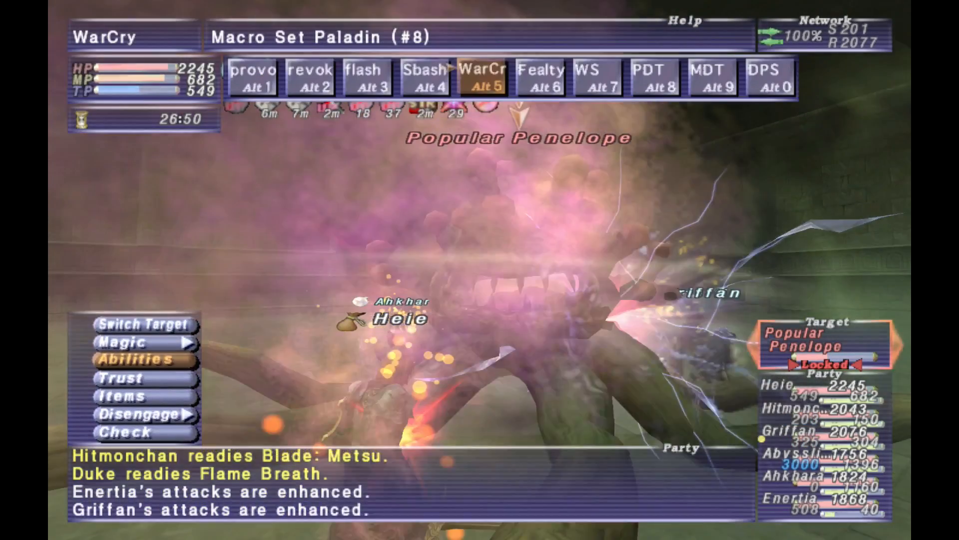
left_click(131, 359)
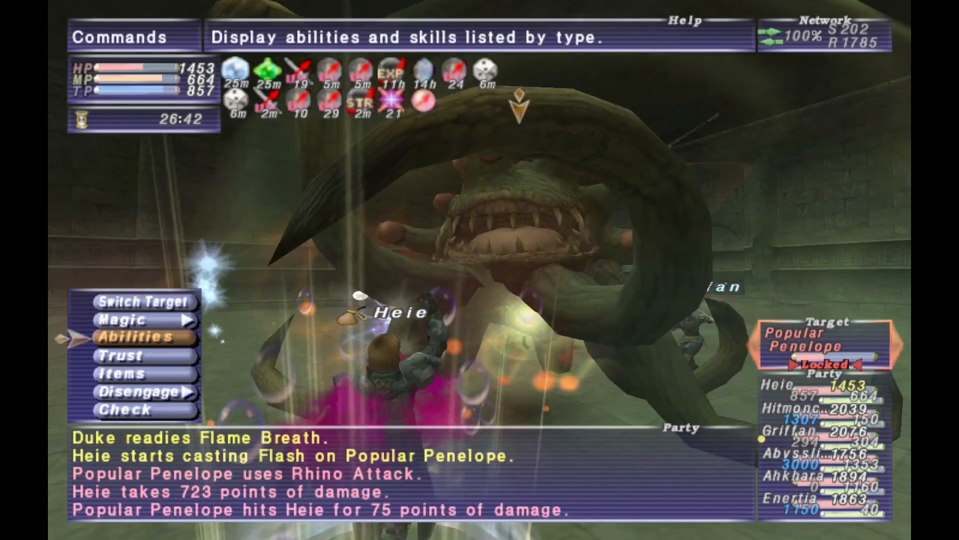
left_click(121, 320)
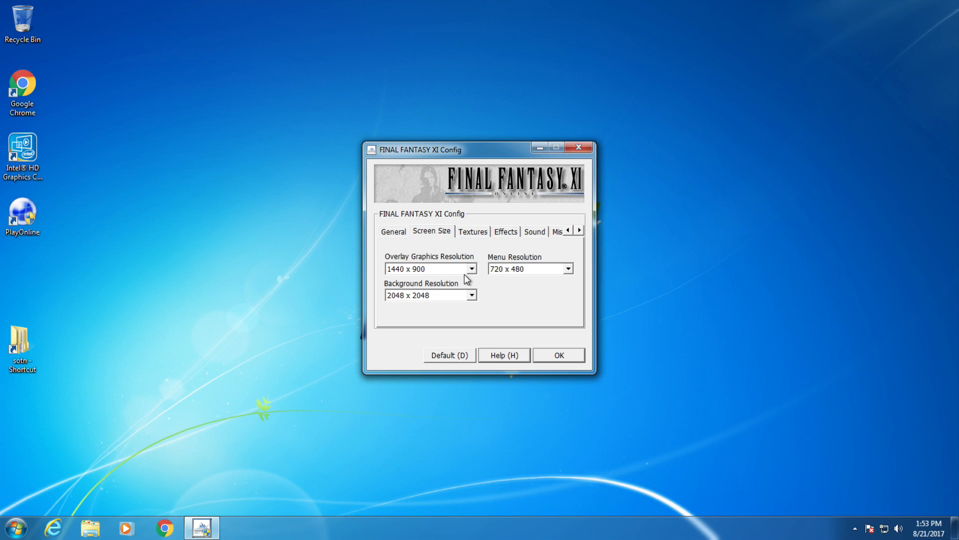
mouse_move(500, 287)
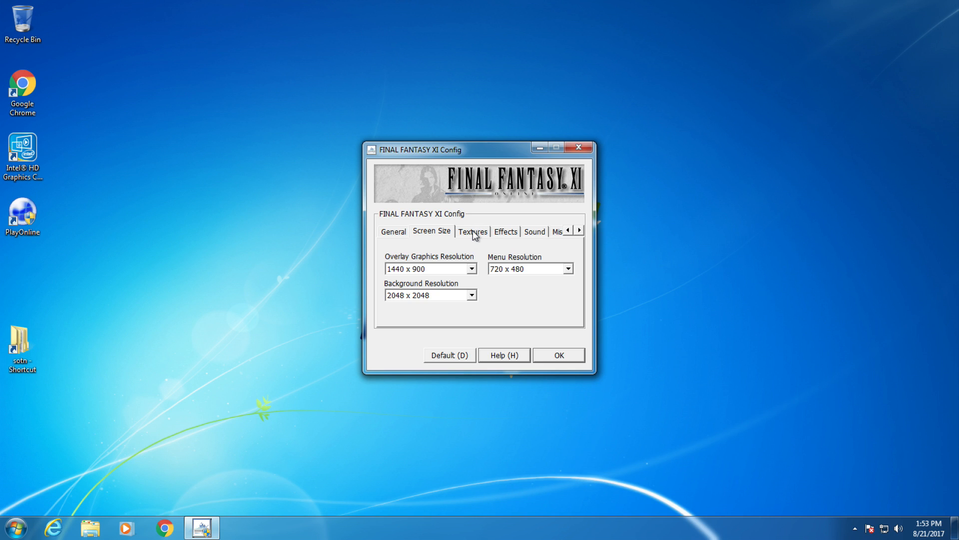
Review Low texture compression and High Quality fonts, then the Effects settings with bump mapping enabled
left_click(473, 231)
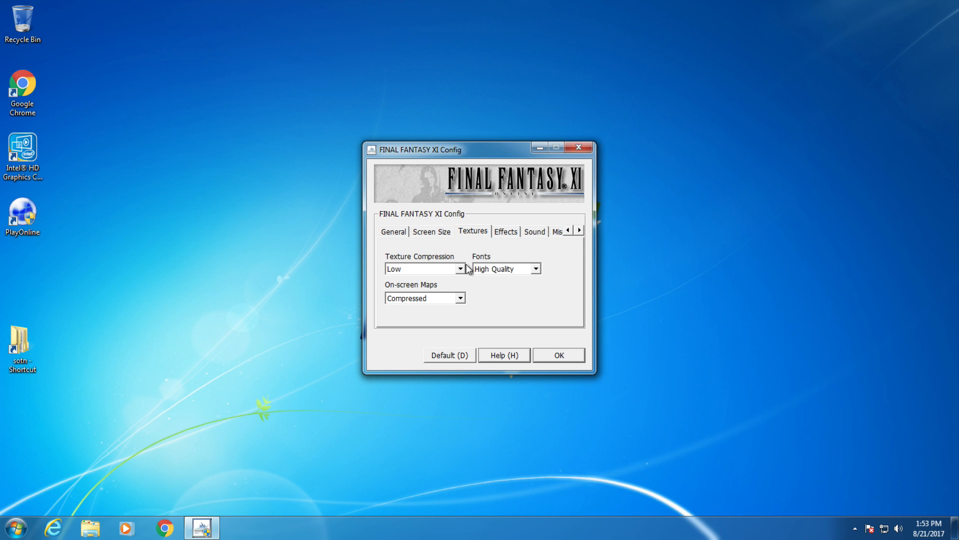
mouse_move(468, 279)
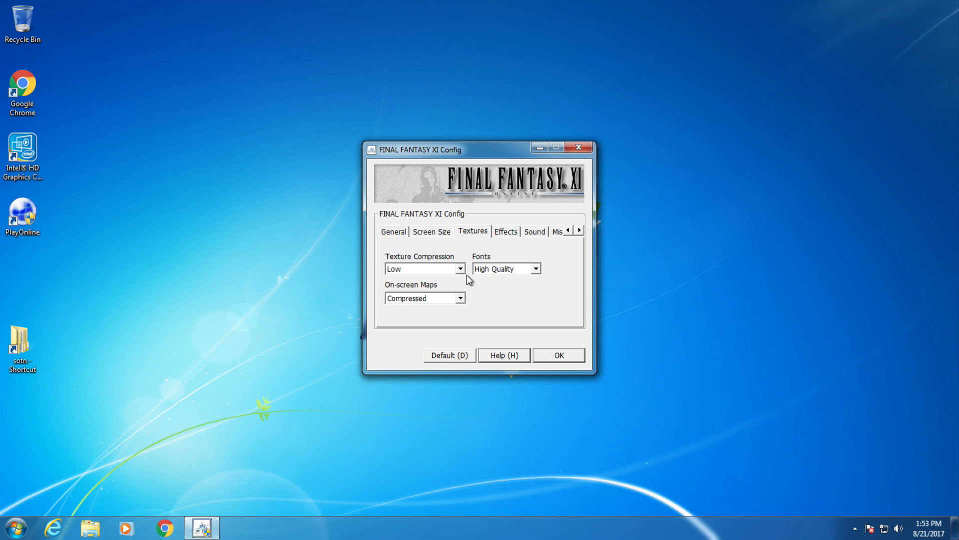
left_click(506, 231)
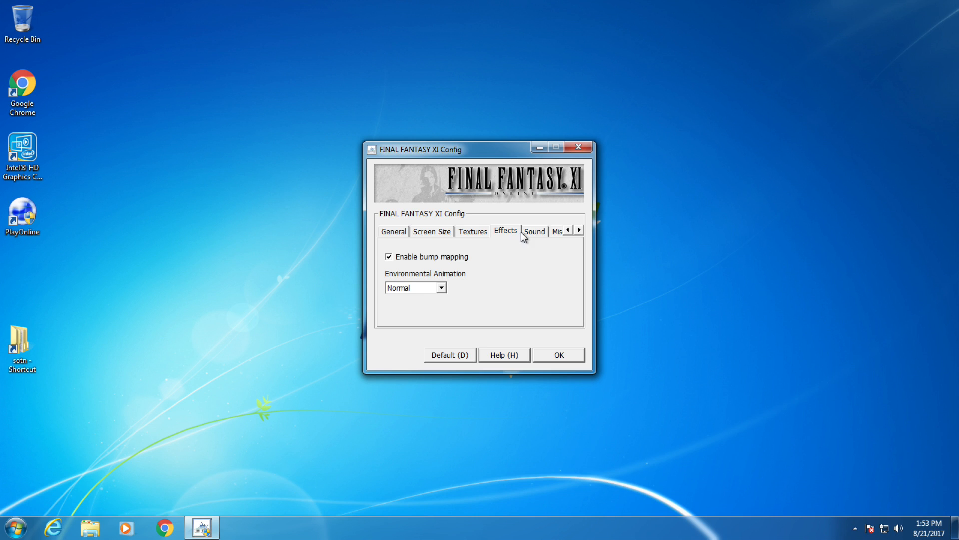
Review Sound (enabled, 12 effects) and Misc. settings with Graphics Stabilization on, revealing Misc. 2
left_click(534, 231)
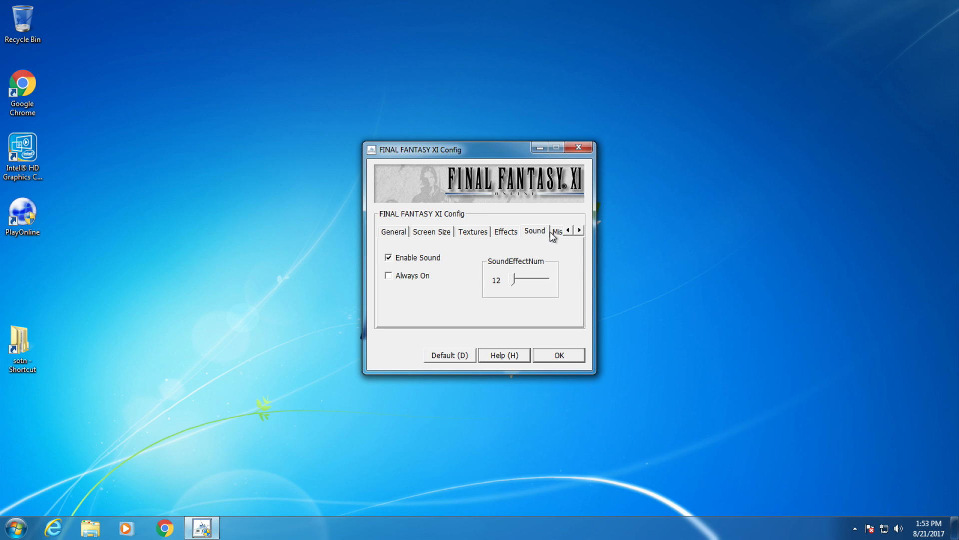
left_click(578, 231)
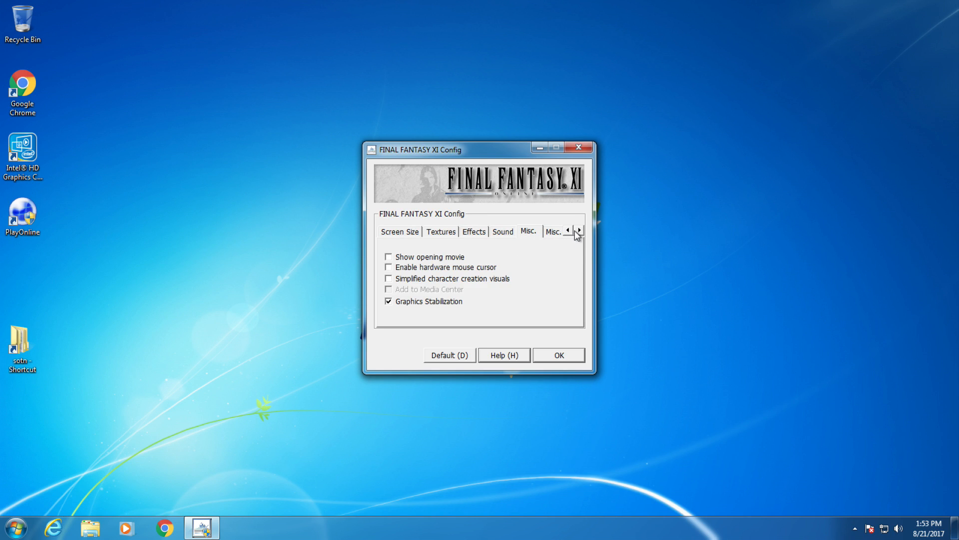
left_click(579, 231)
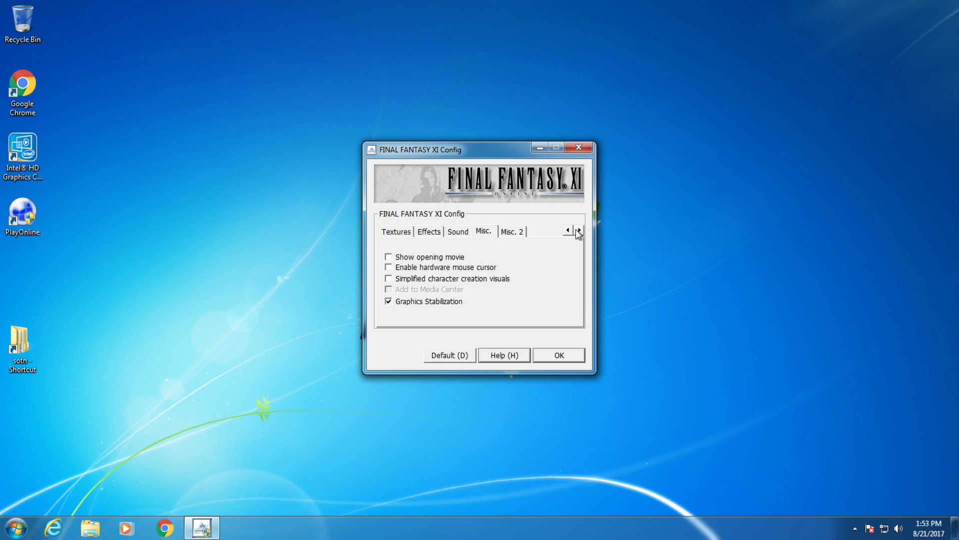
mouse_move(518, 238)
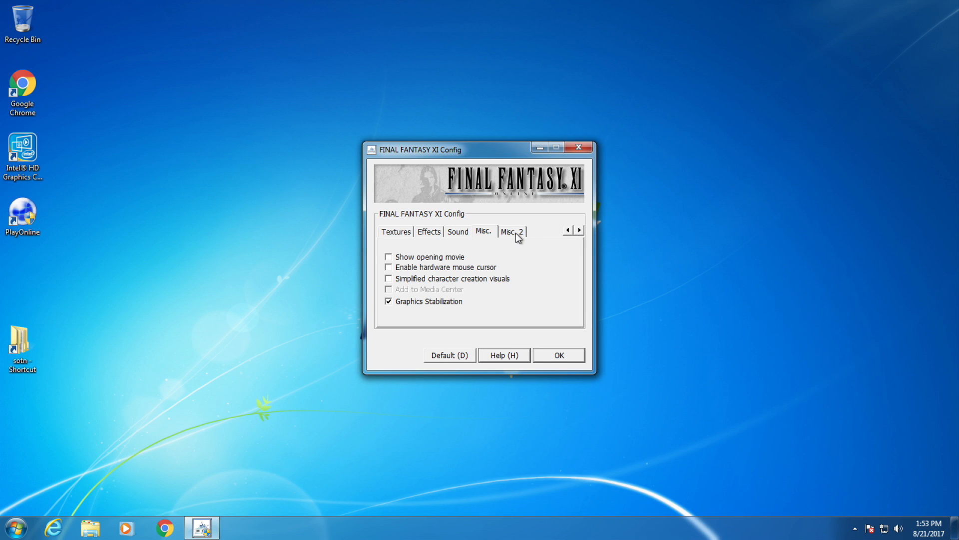